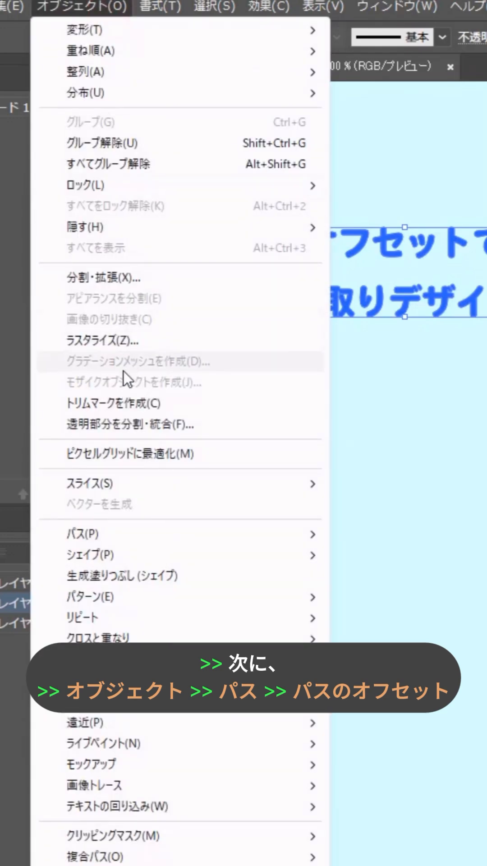
# Step: Add a 5 px offset path filled white, unite it with Pathfinder, and edge it with a 2 px dark stroke
pyautogui.click(78, 533)
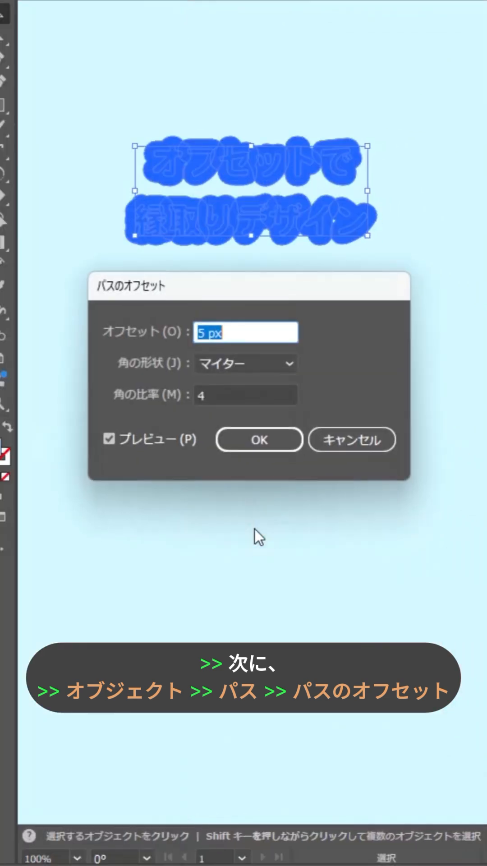
pyautogui.click(259, 440)
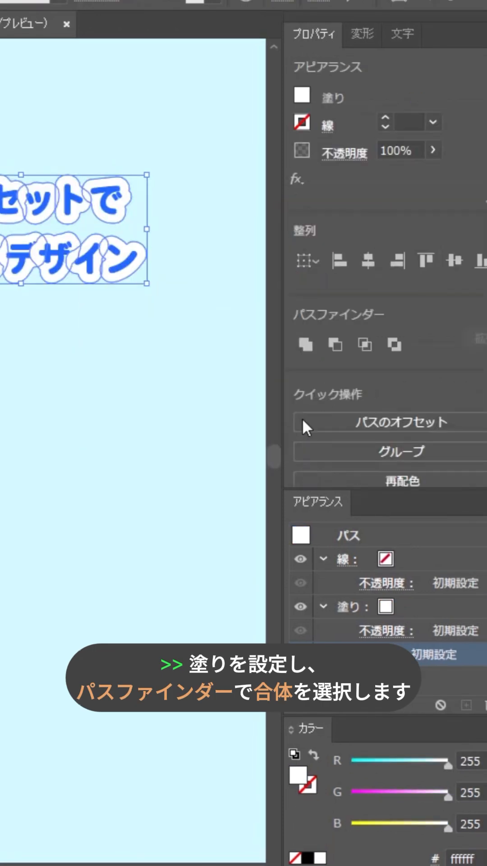
pyautogui.click(303, 344)
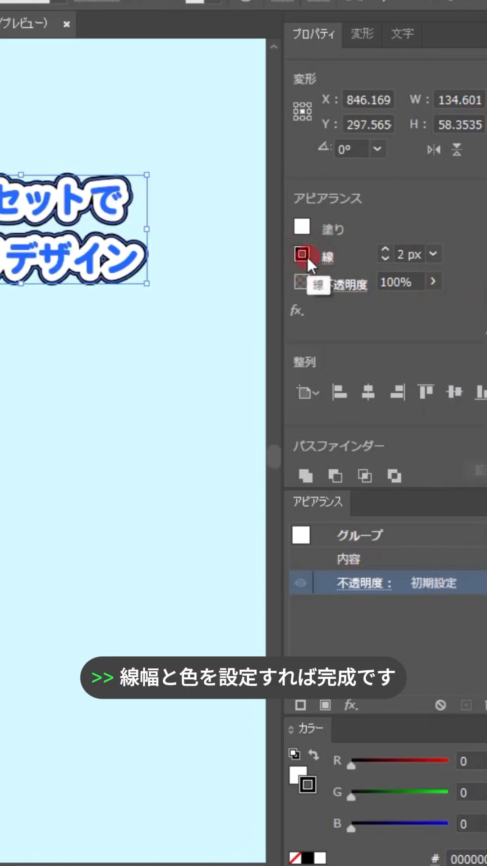
pyautogui.click(301, 255)
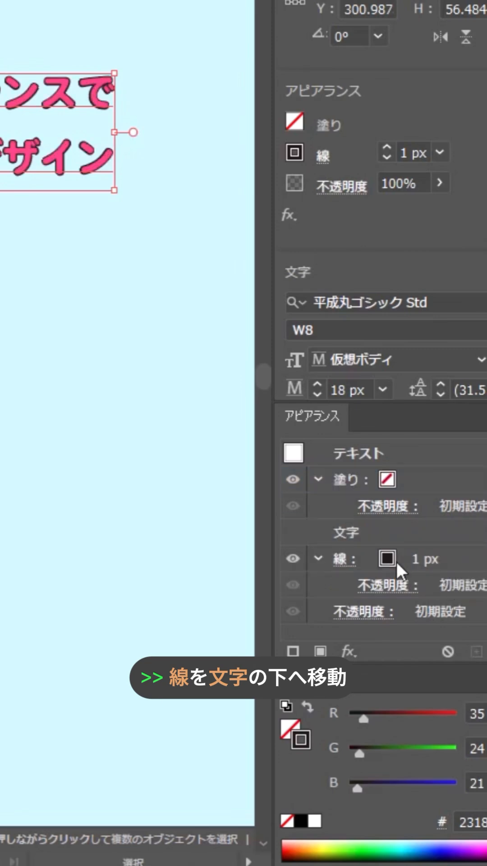
# Step: Add an appearance stroke below the pink text's Characters and set it to white at 1 px
pyautogui.click(387, 558)
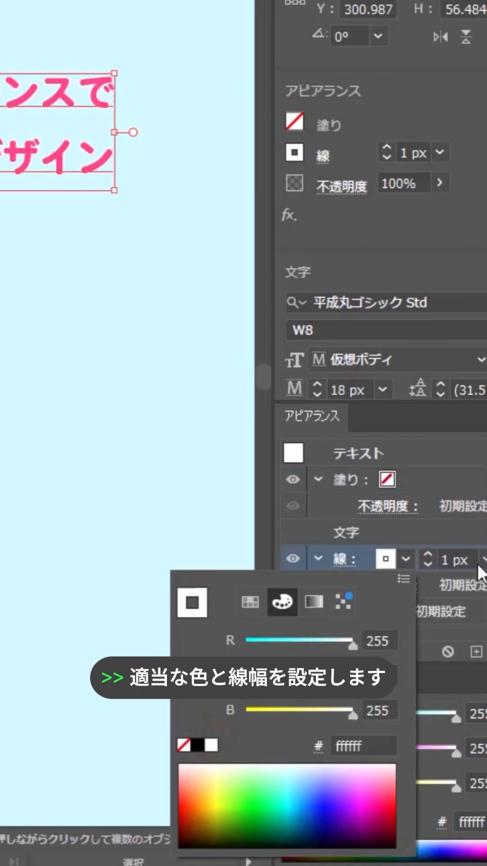